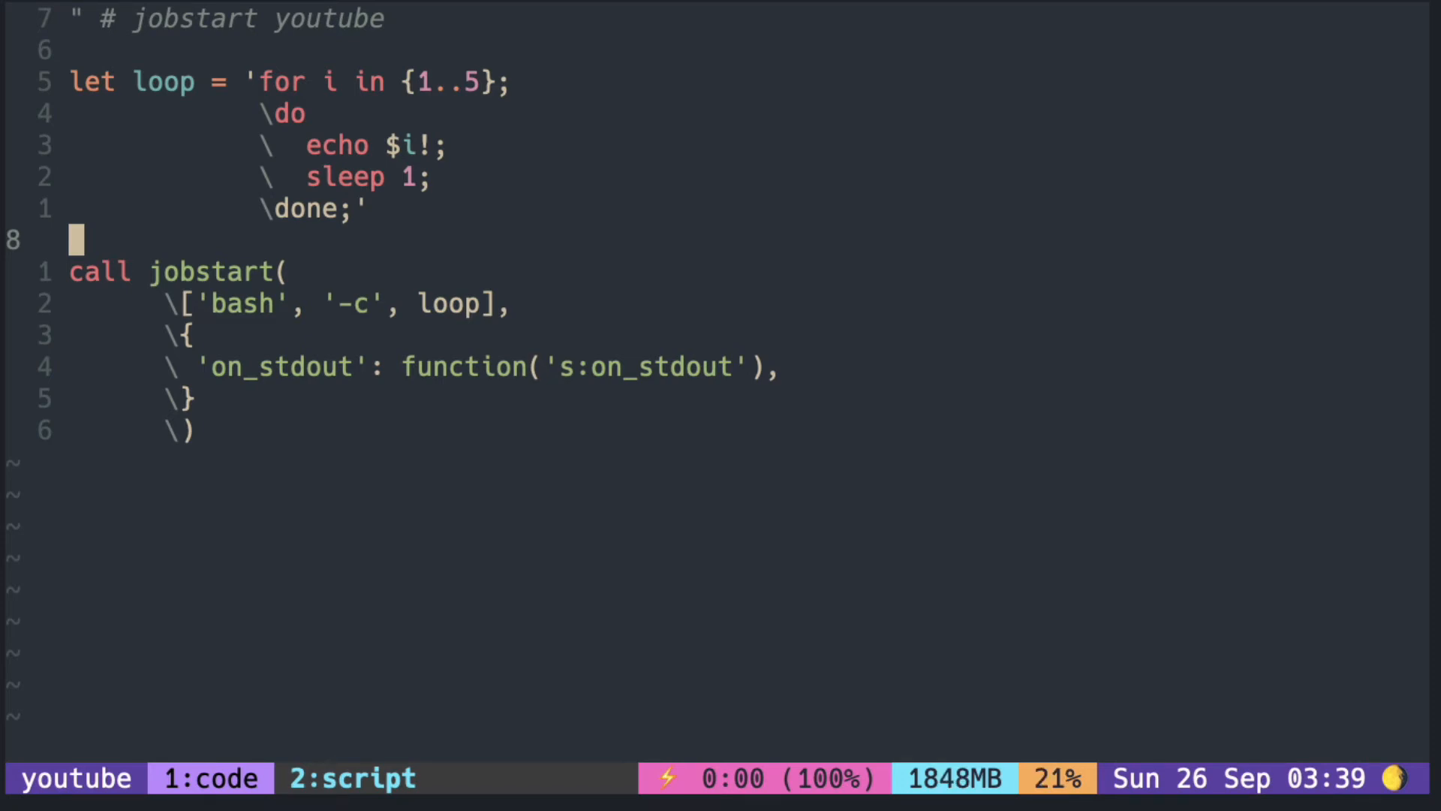
# - Start a function! s:on_s... abort / endfunc skeleton above the jobstart call
pyautogui.press('j')
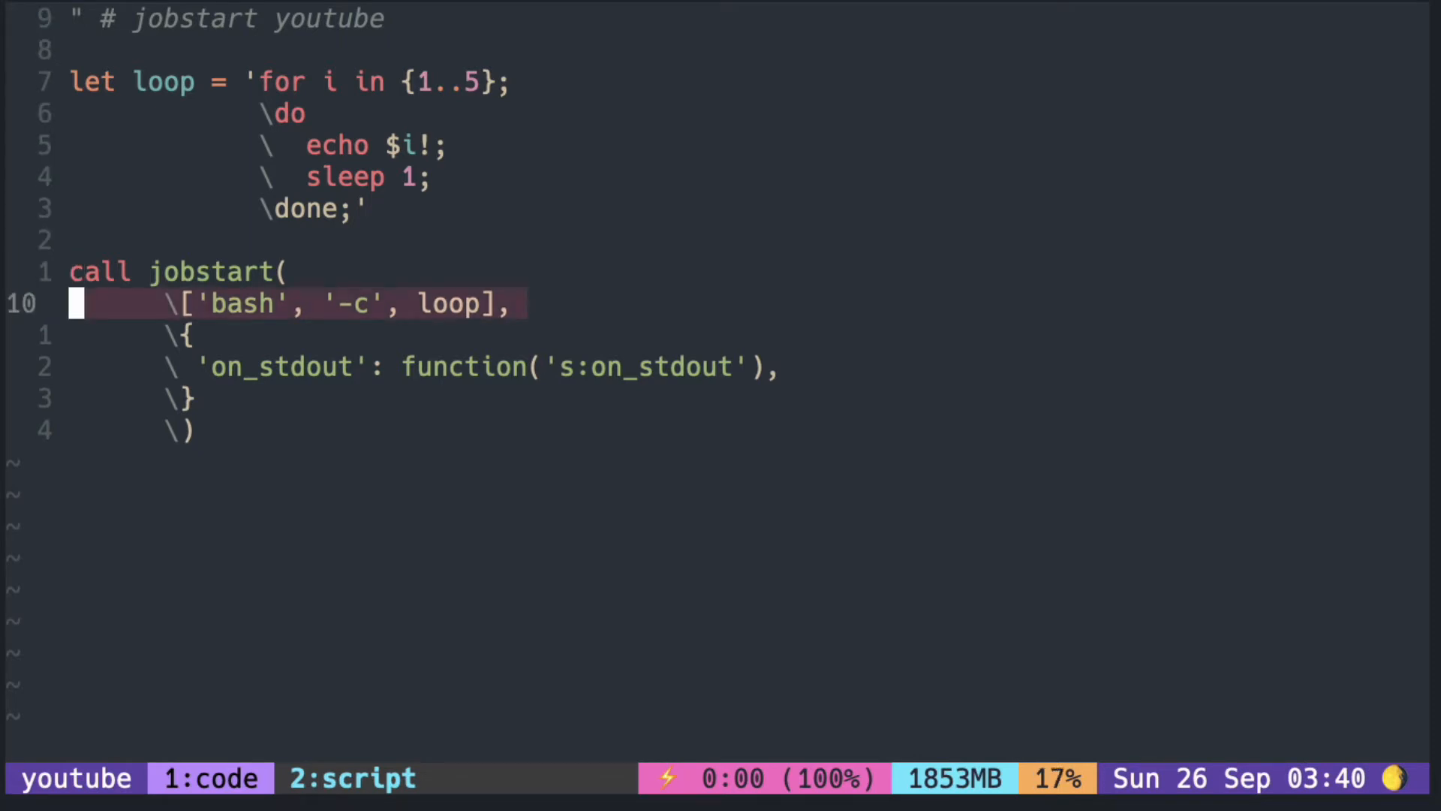
pyautogui.press('Escape')
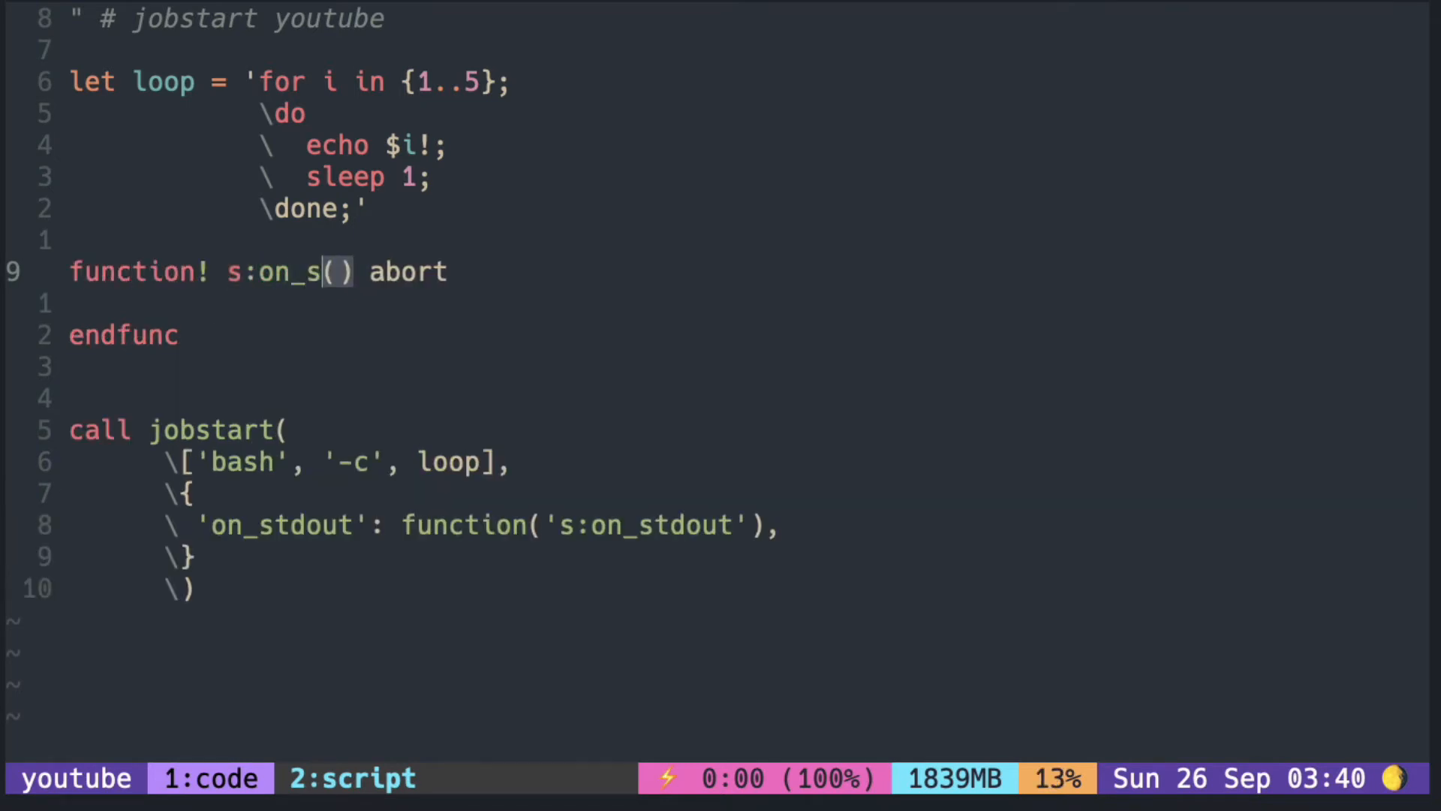
# - Complete the signature as s:on_stdout(id, data, event) abort
pyautogui.write('tdout')
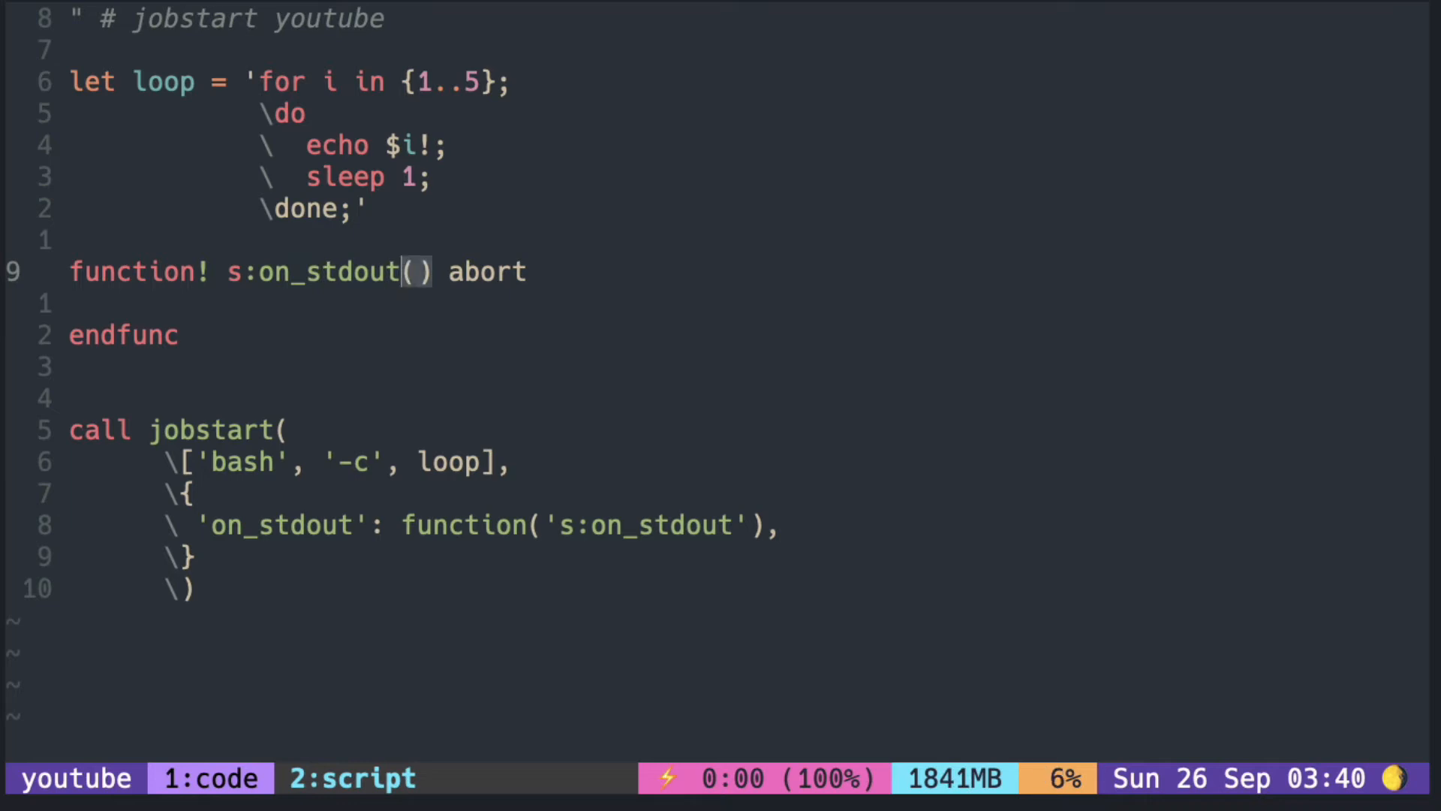
pyautogui.write('id,')
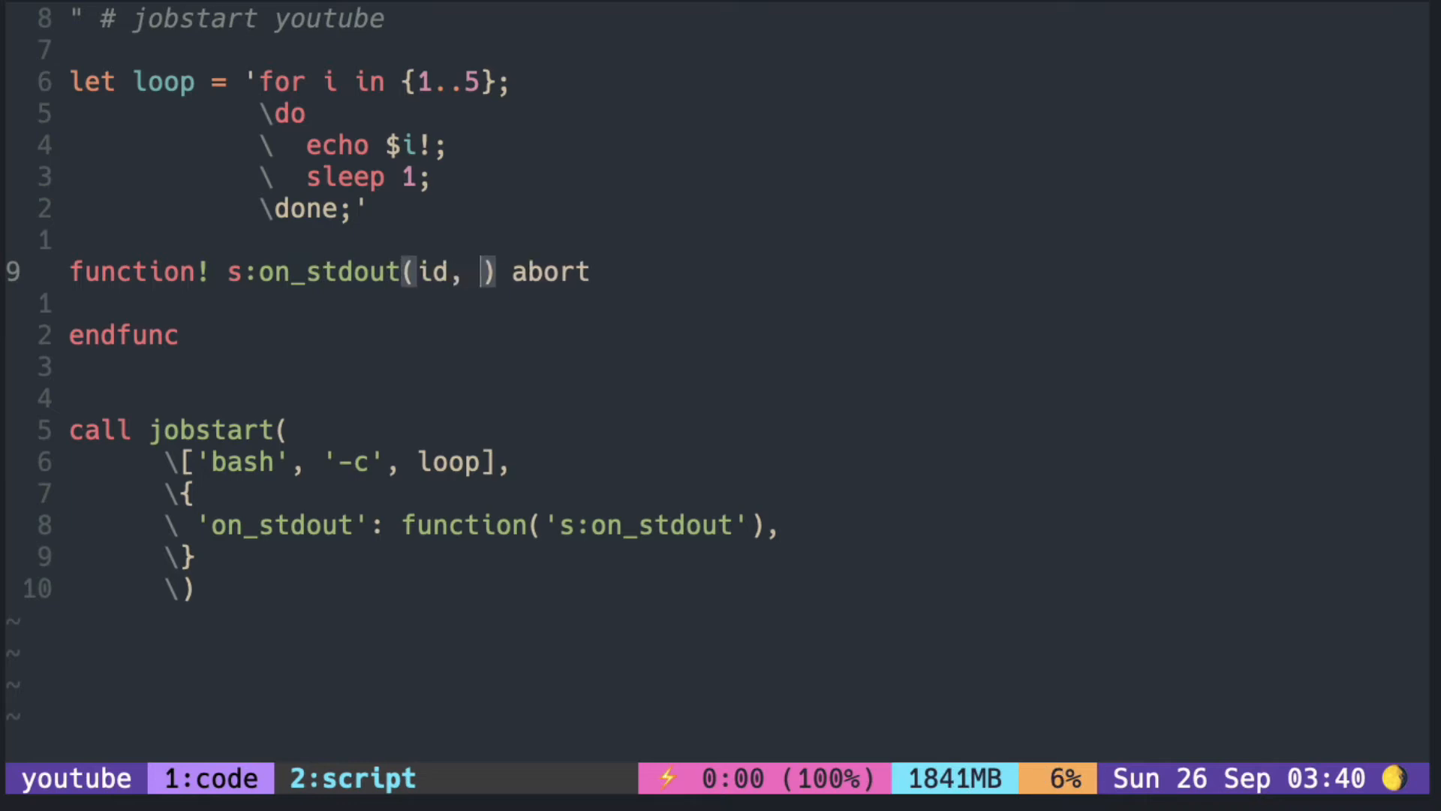
pyautogui.write('data, e')
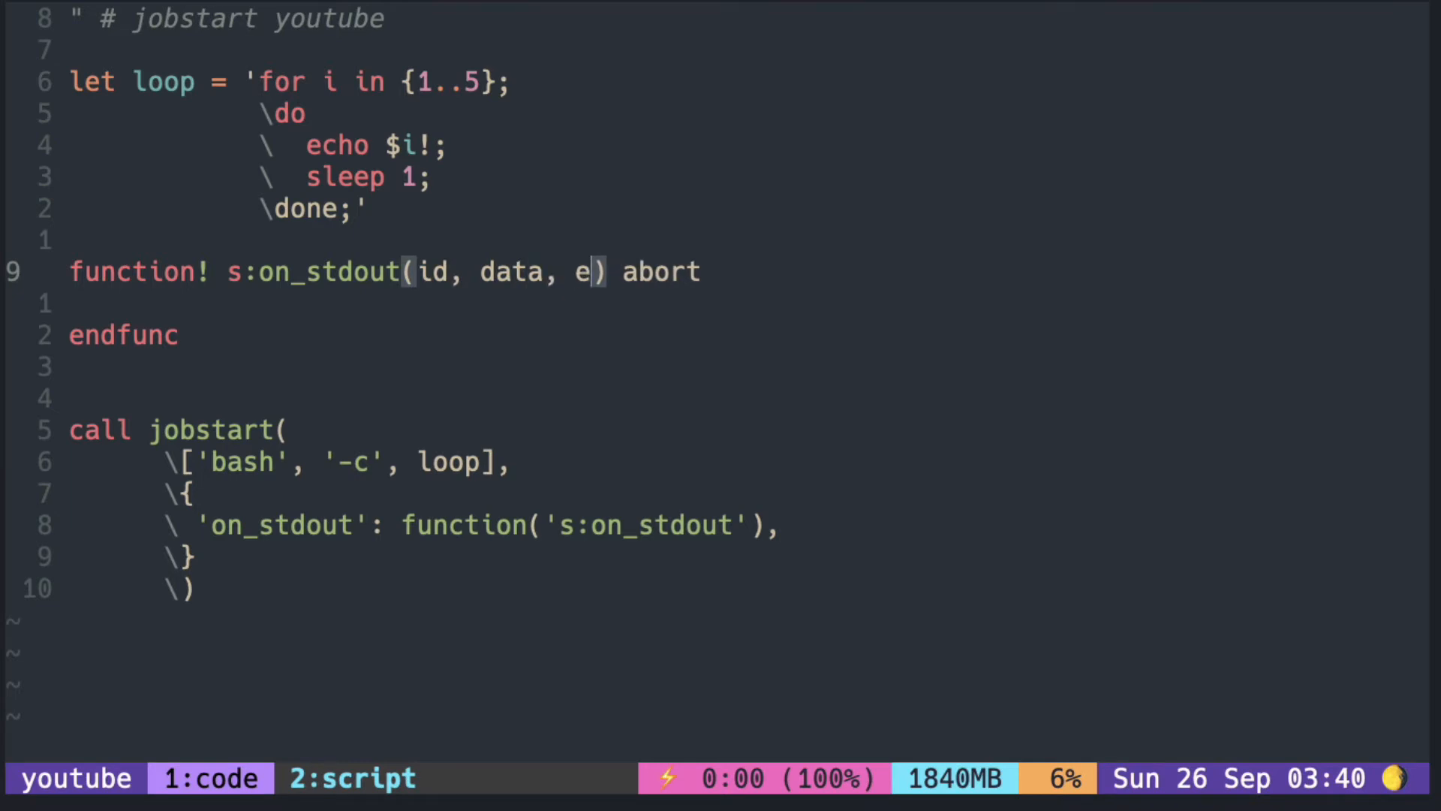
pyautogui.write('vent')
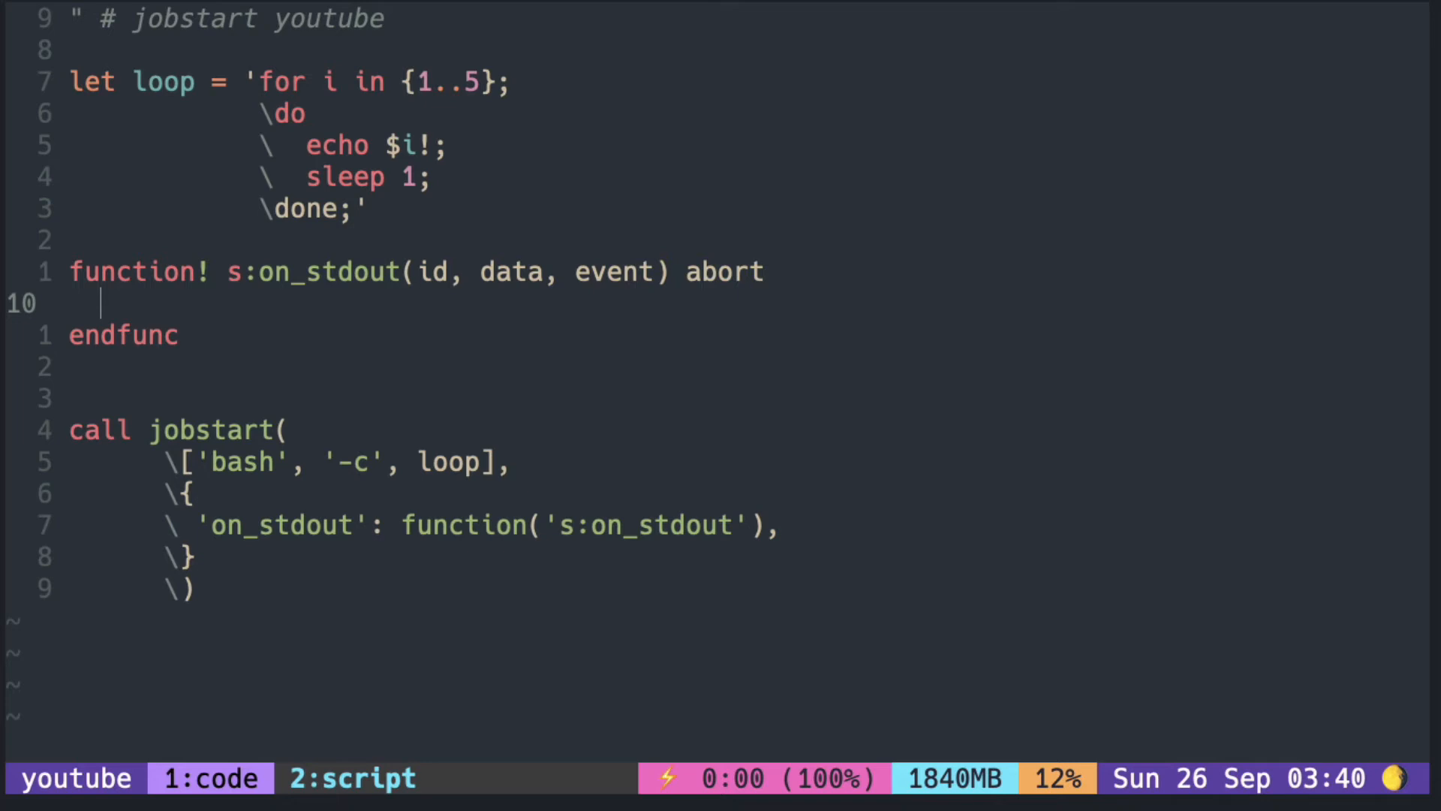
# - Make the s:on_stdout body echo join(a:data)
pyautogui.write('echo')
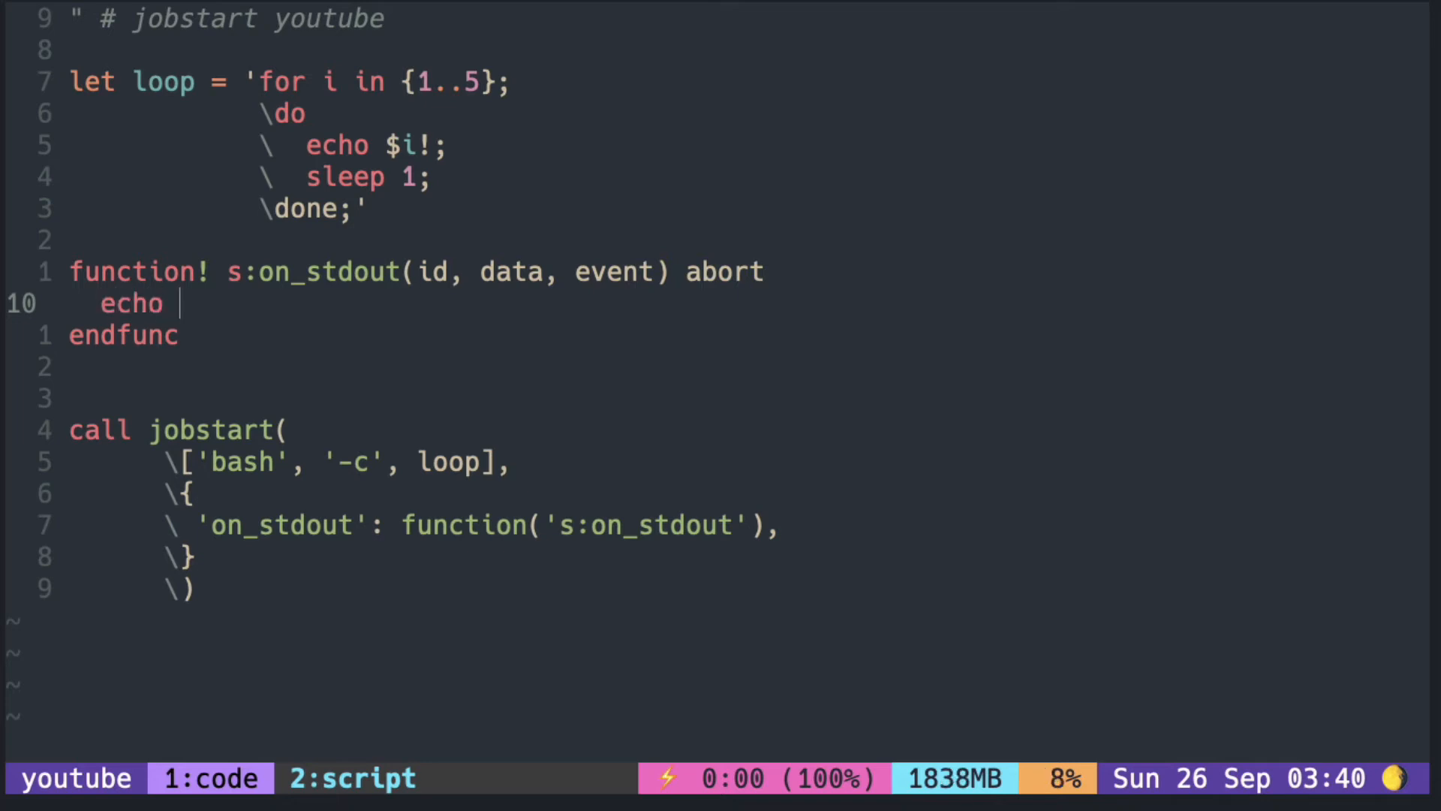
pyautogui.write('a:')
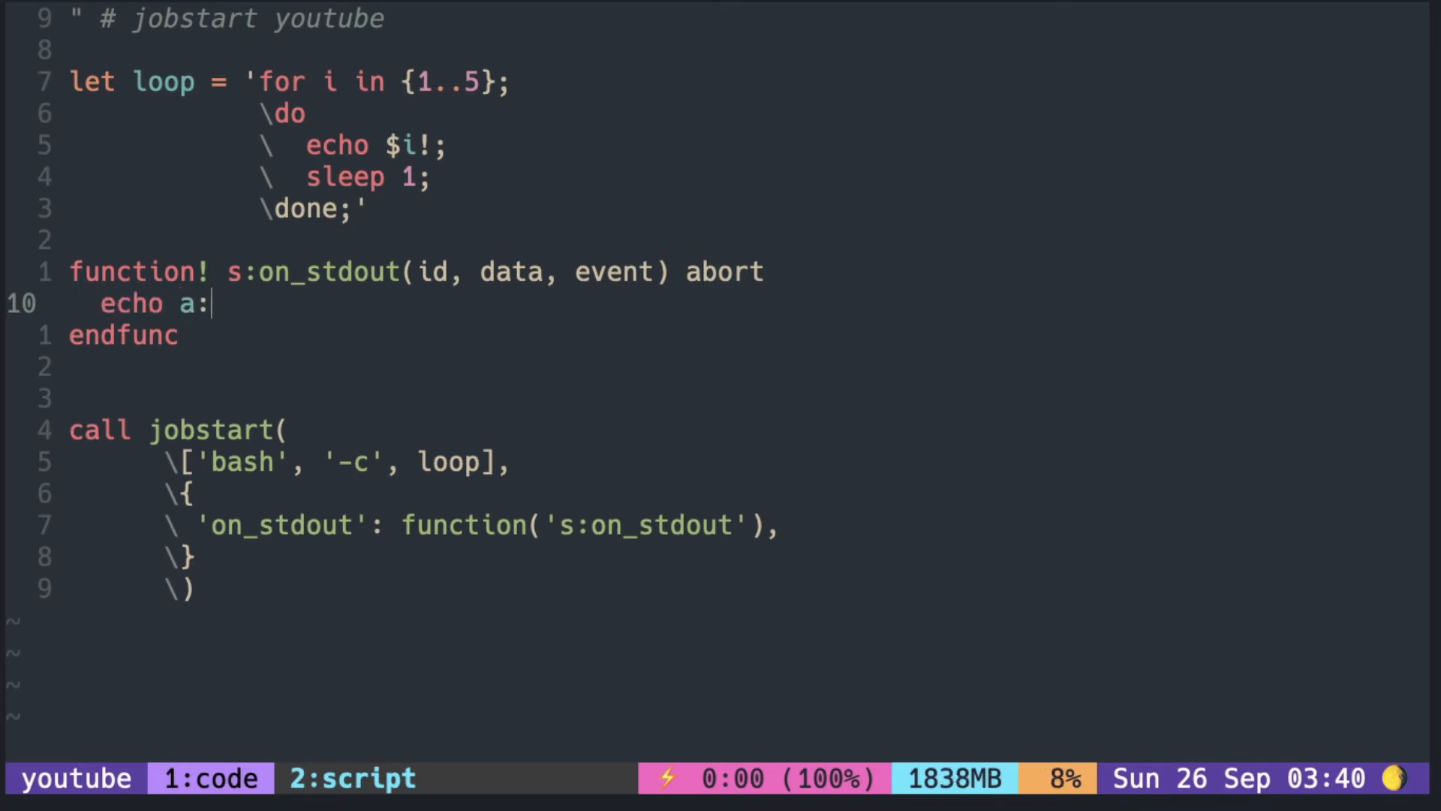
pyautogui.write('data')
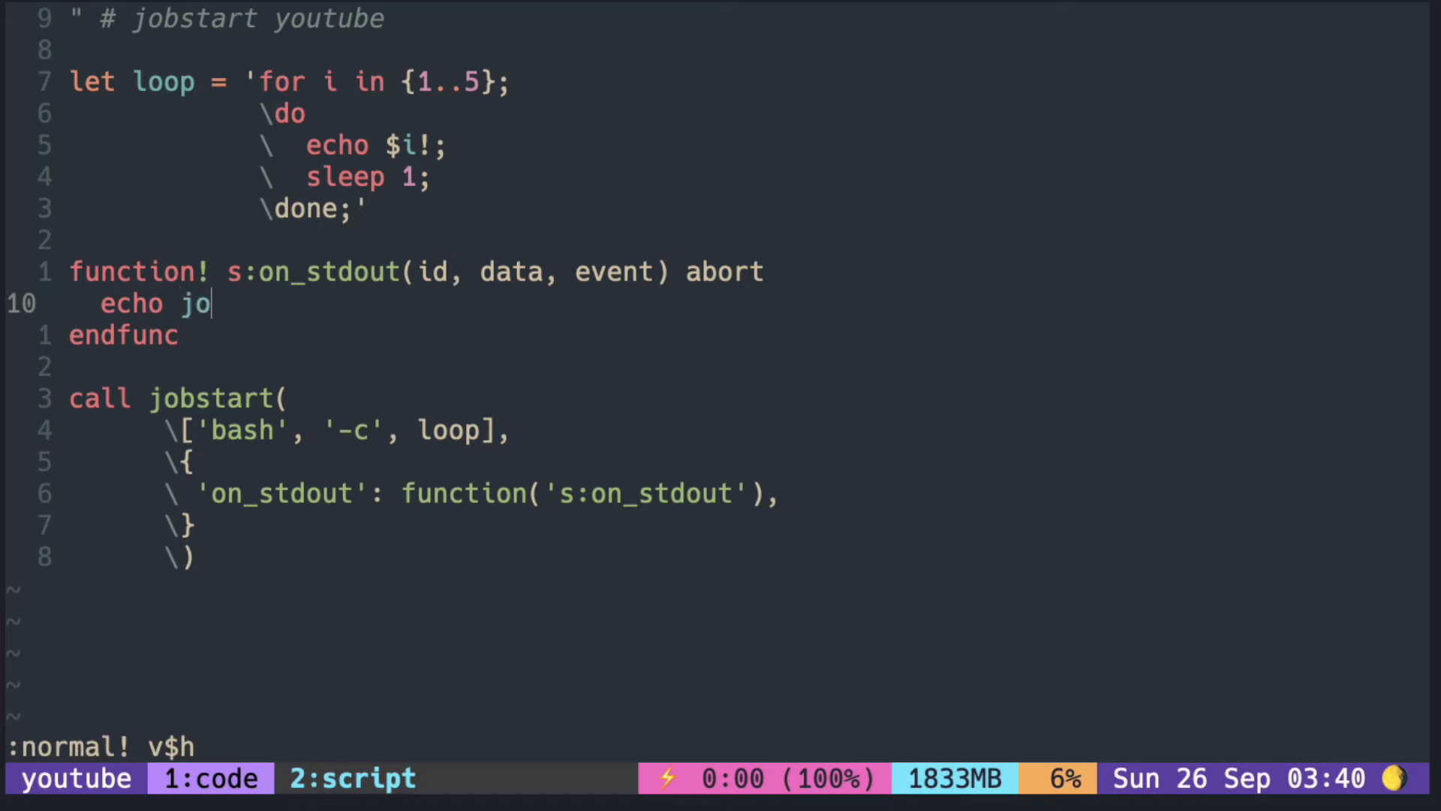
pyautogui.write('in(a')
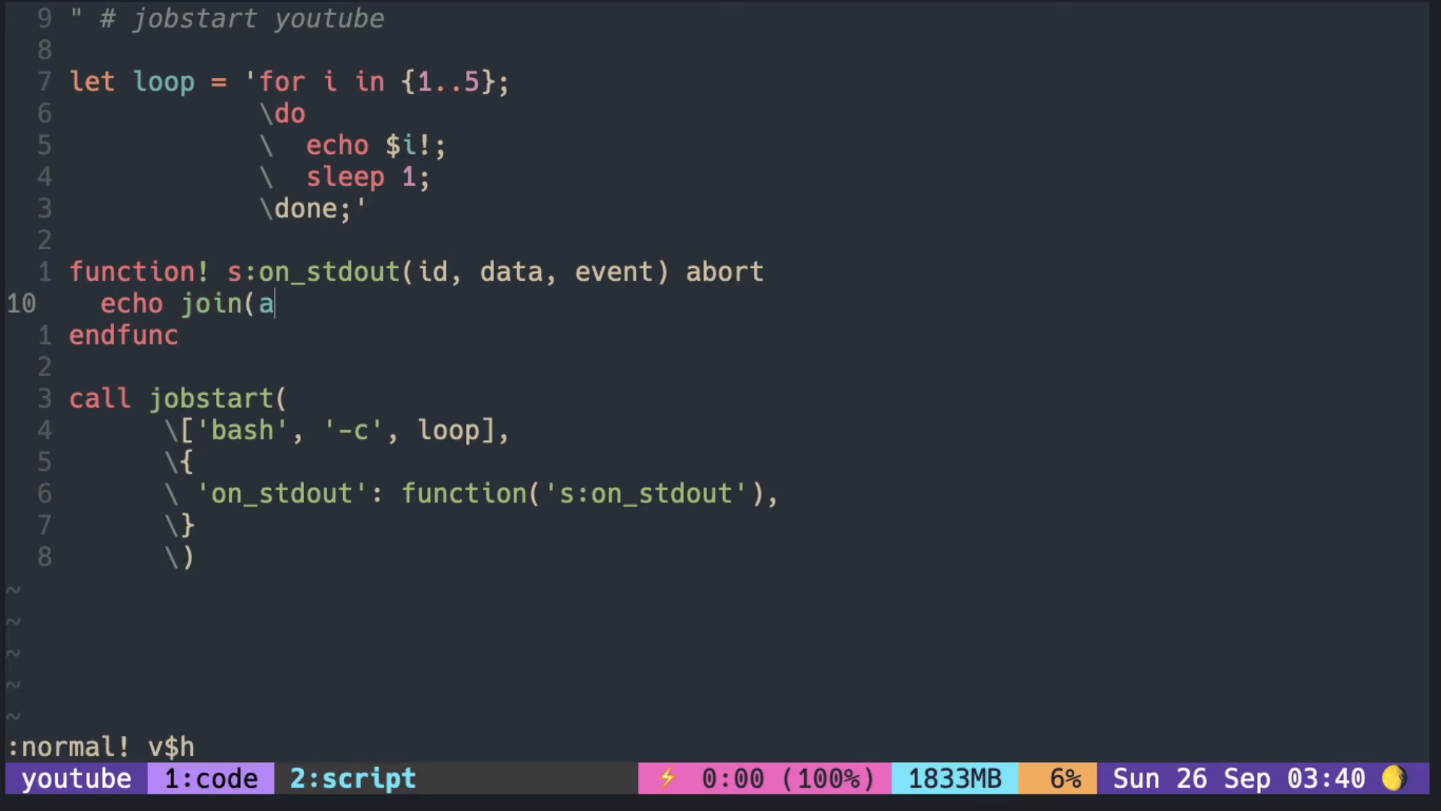
pyautogui.write(':data)')
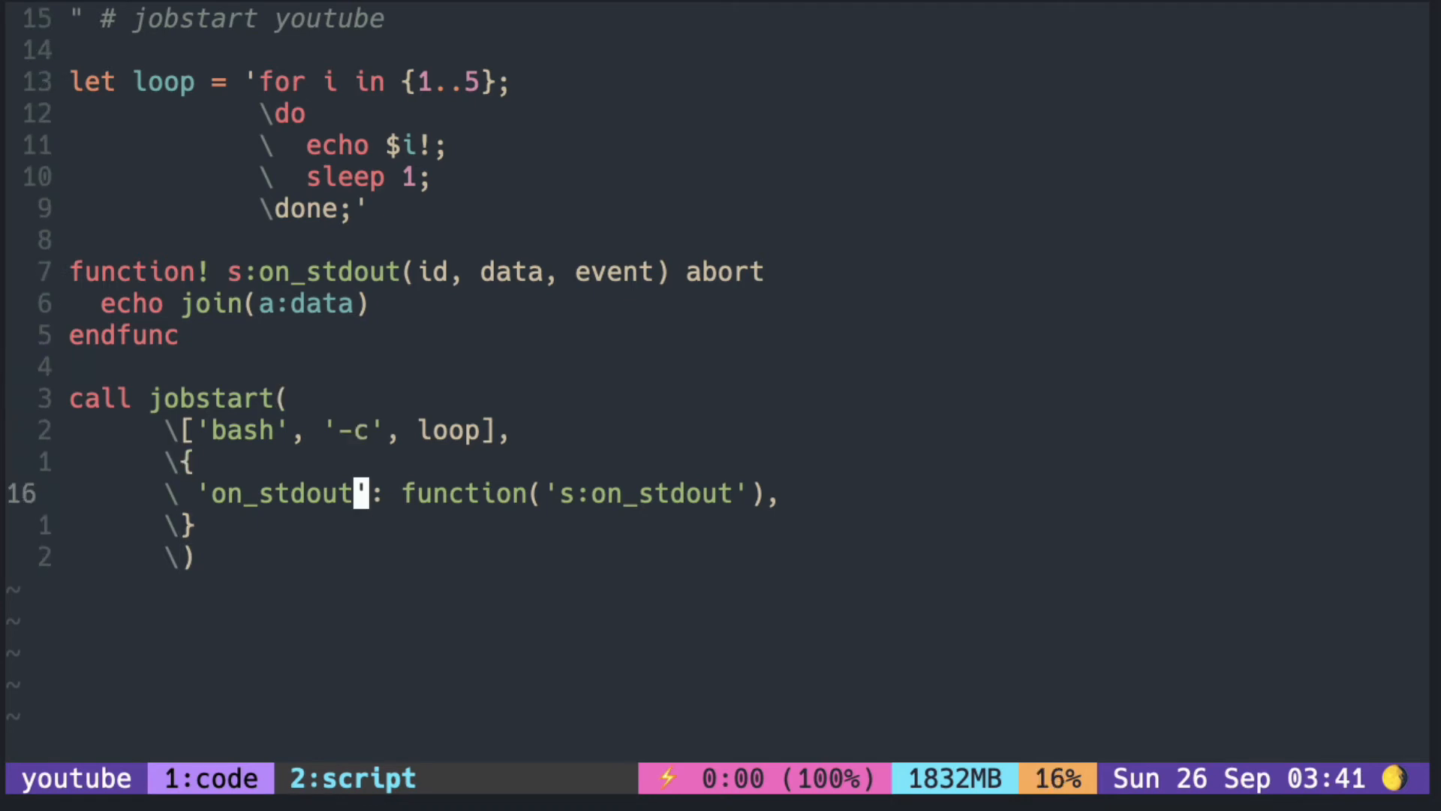
# - Register 'on_exit' : function('s:on_exit') in the jobstart options dict
pyautogui.write("'on_exit'  : function('s:on_exit')")
pyautogui.write('echo "Exited')
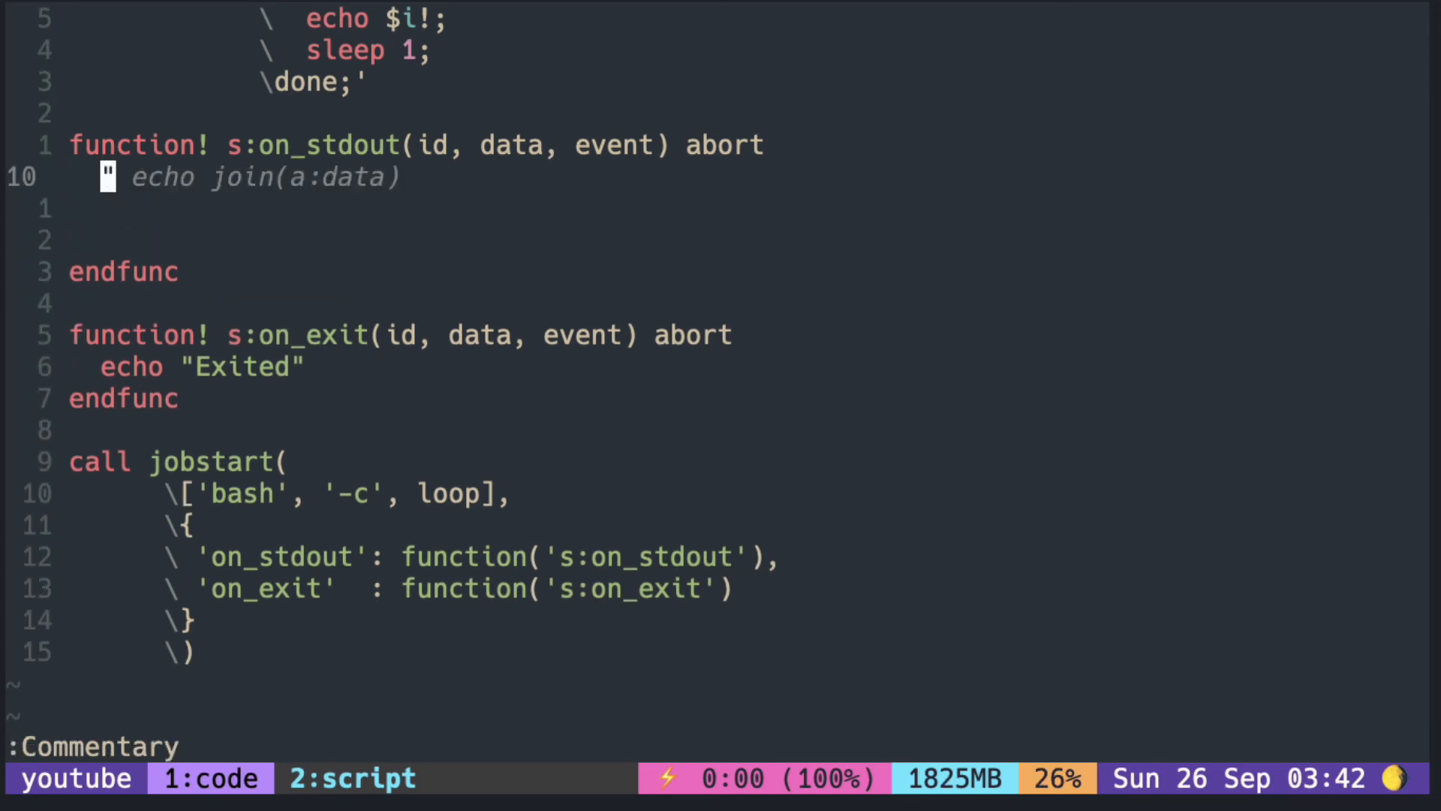
# - Have s:on_stdout call append(line('$'), join(a:data)) to write output at the buffer's end
pyautogui.write('call')
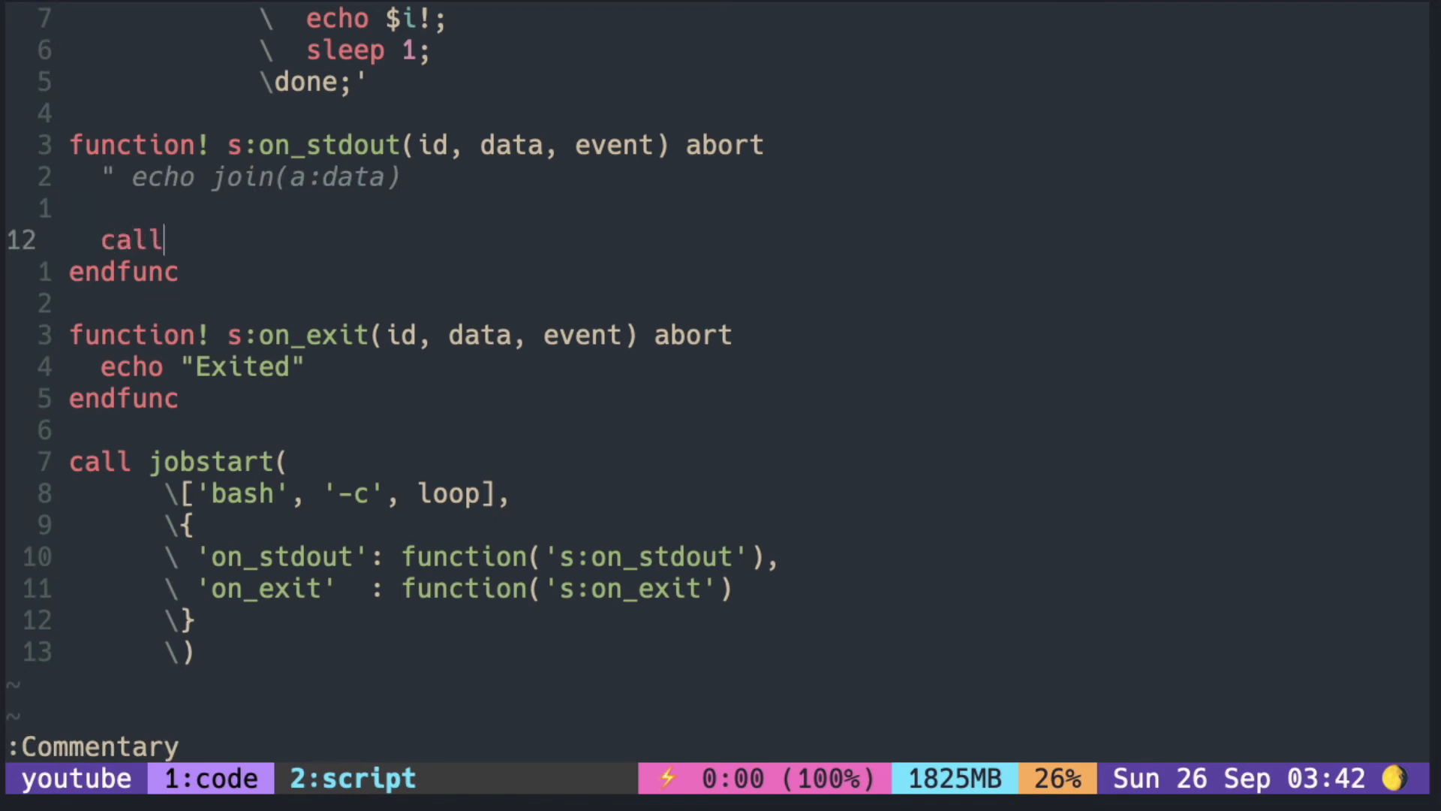
pyautogui.write('append')
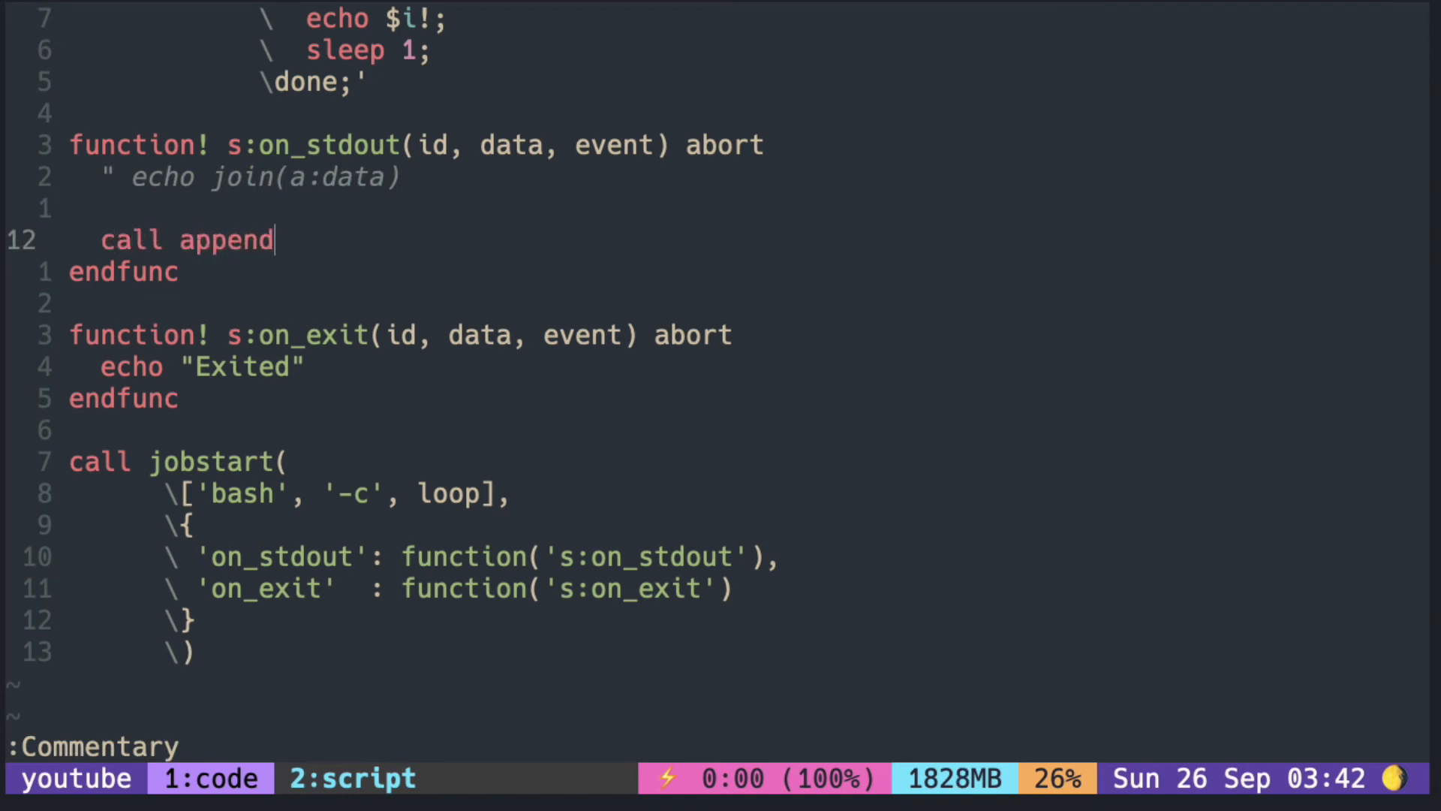
pyautogui.write('(line')
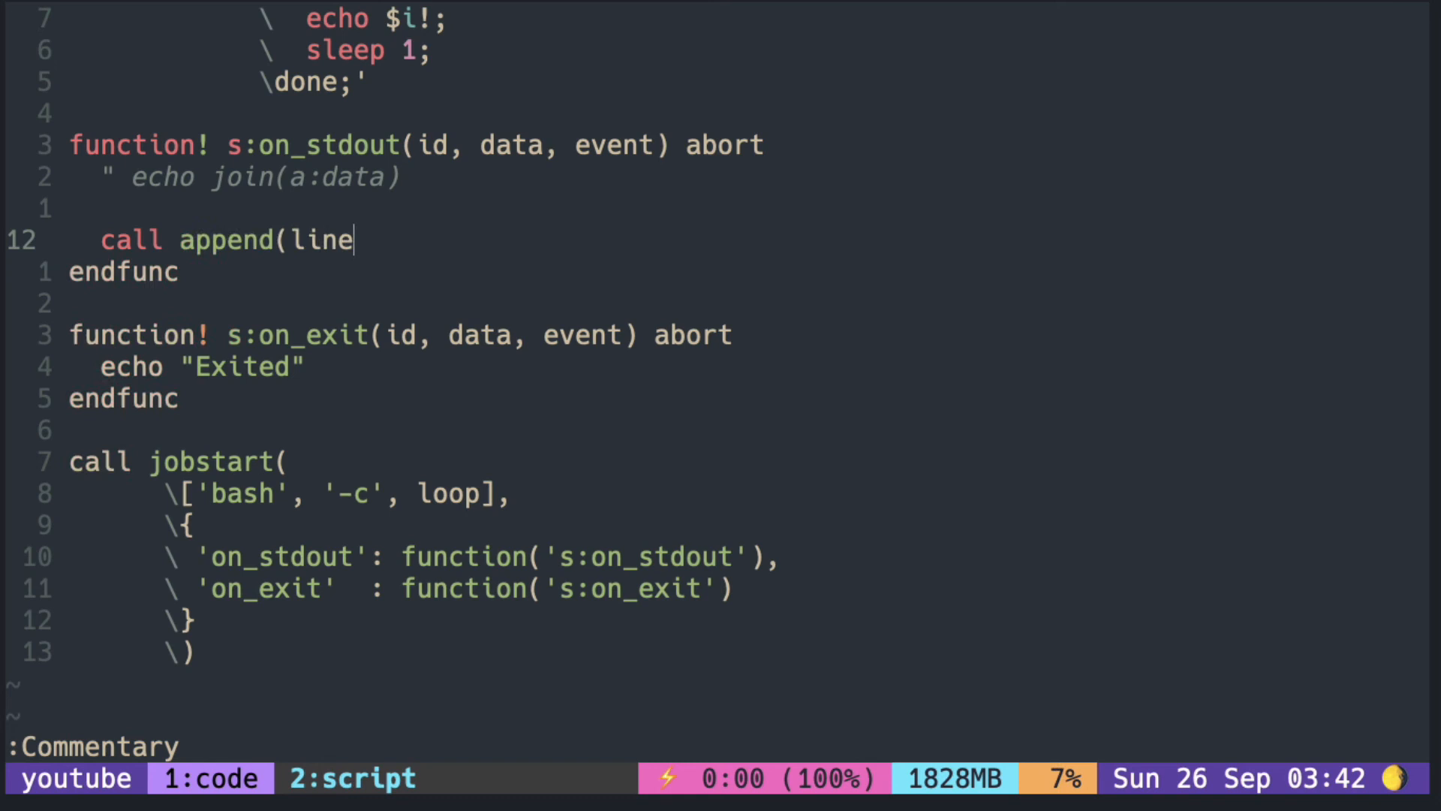
pyautogui.write("('")
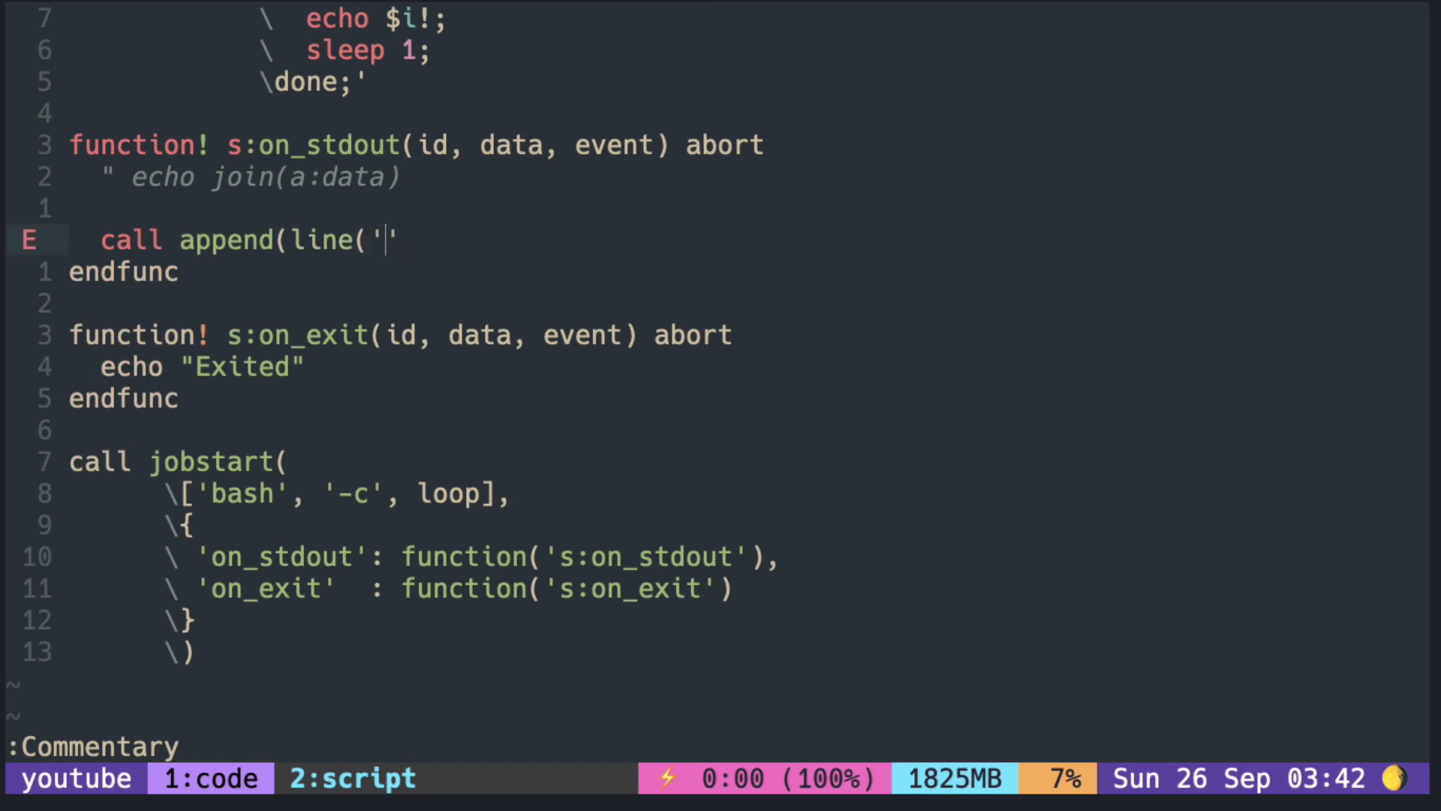
pyautogui.write('$')
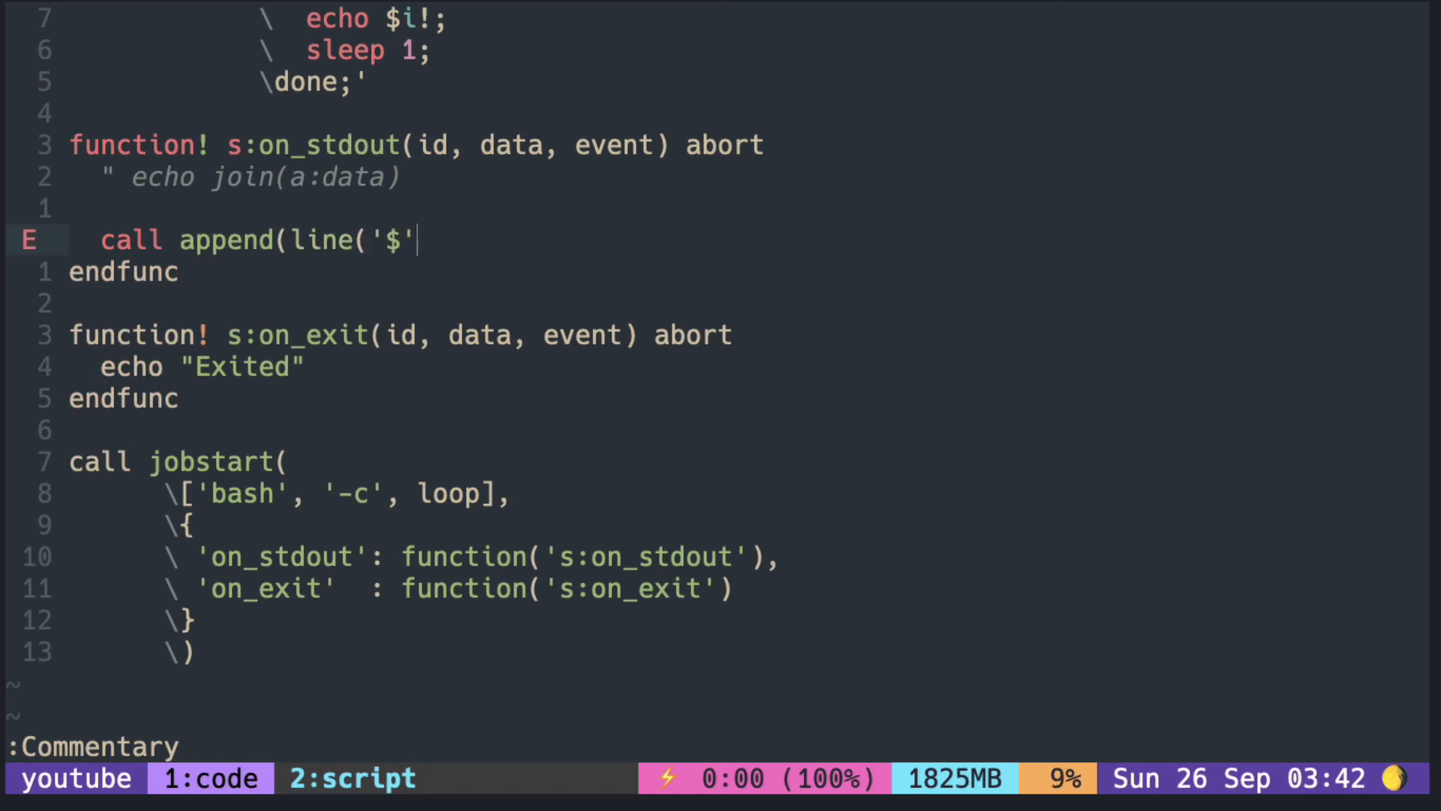
pyautogui.write('),')
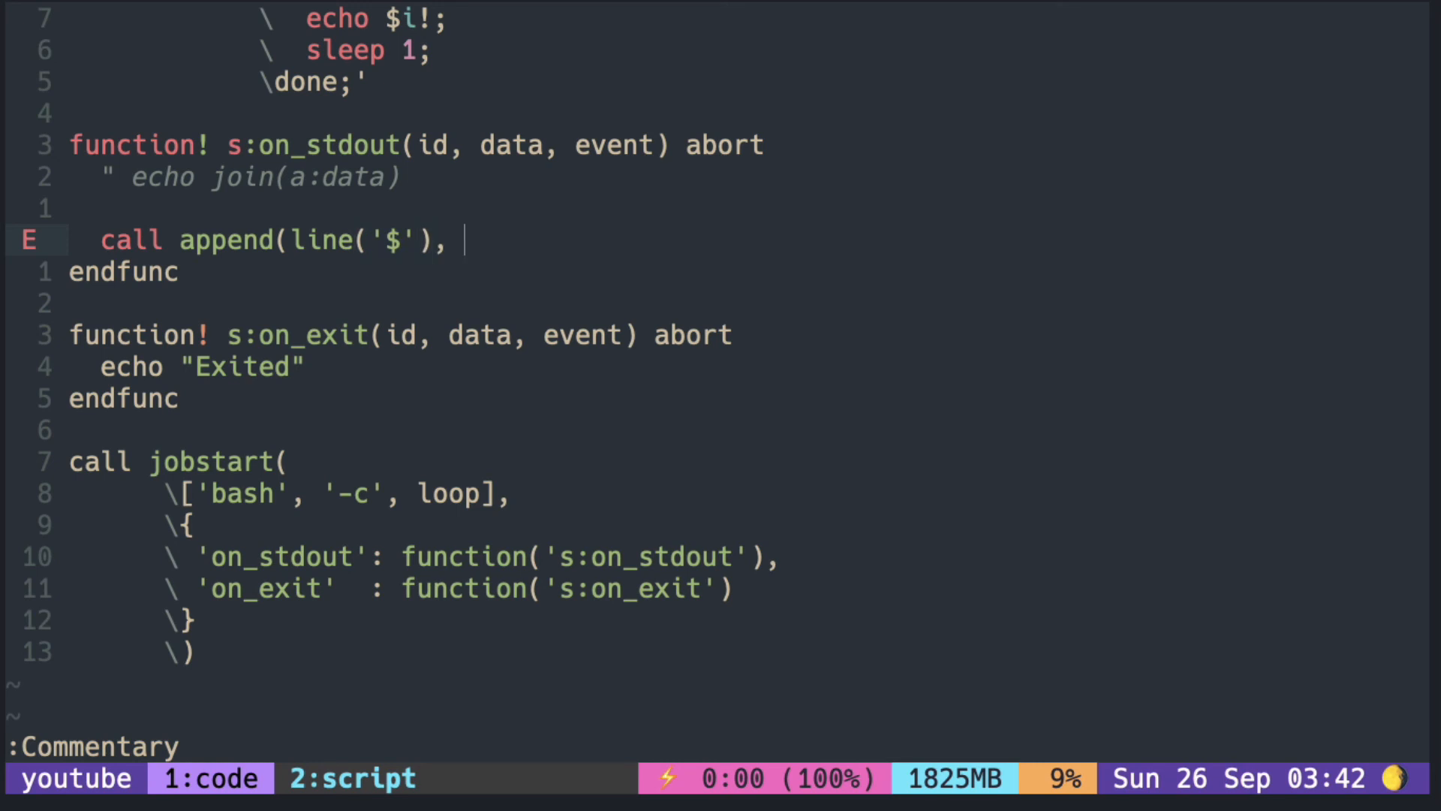
pyautogui.write('join()')
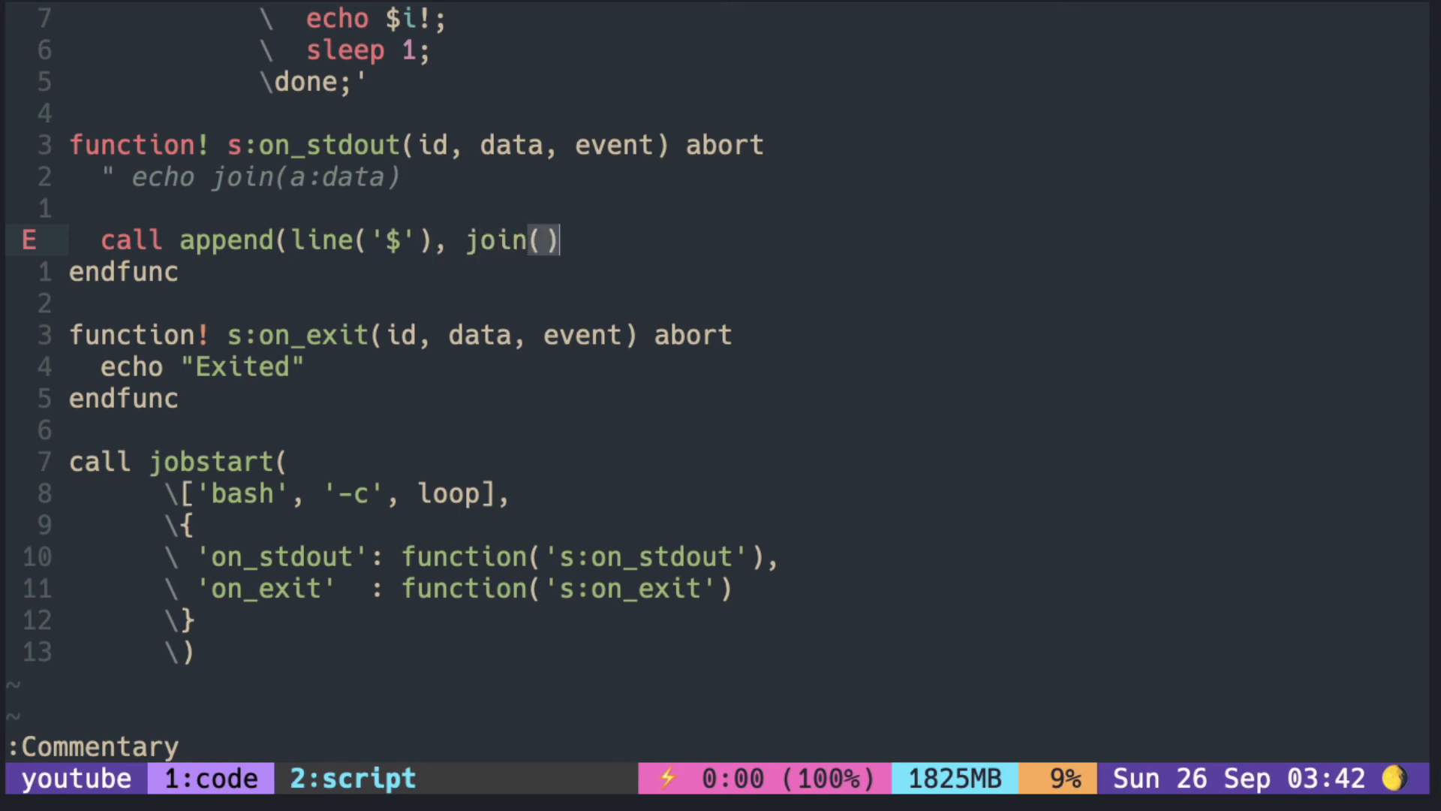
pyautogui.write('a:data')
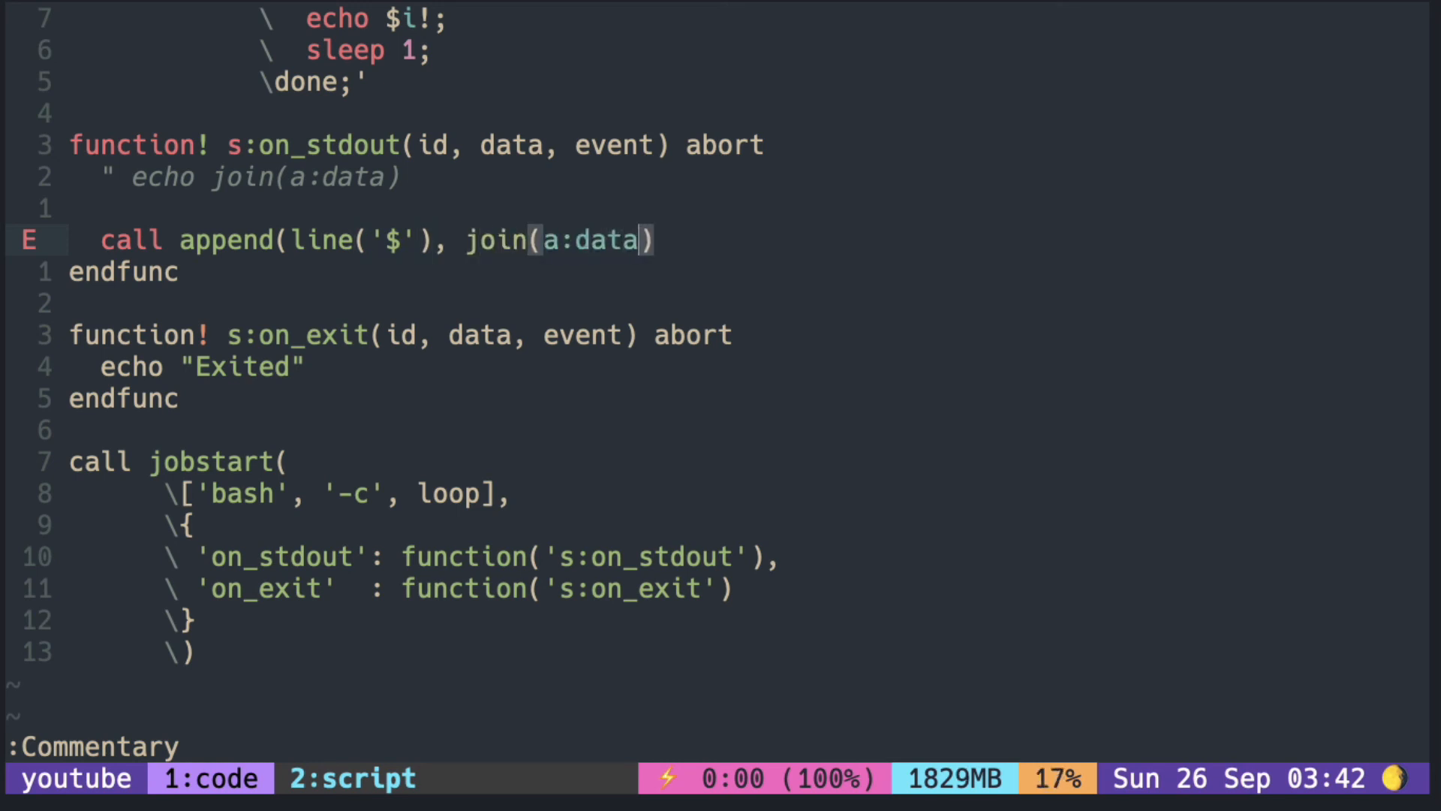
pyautogui.write('))')
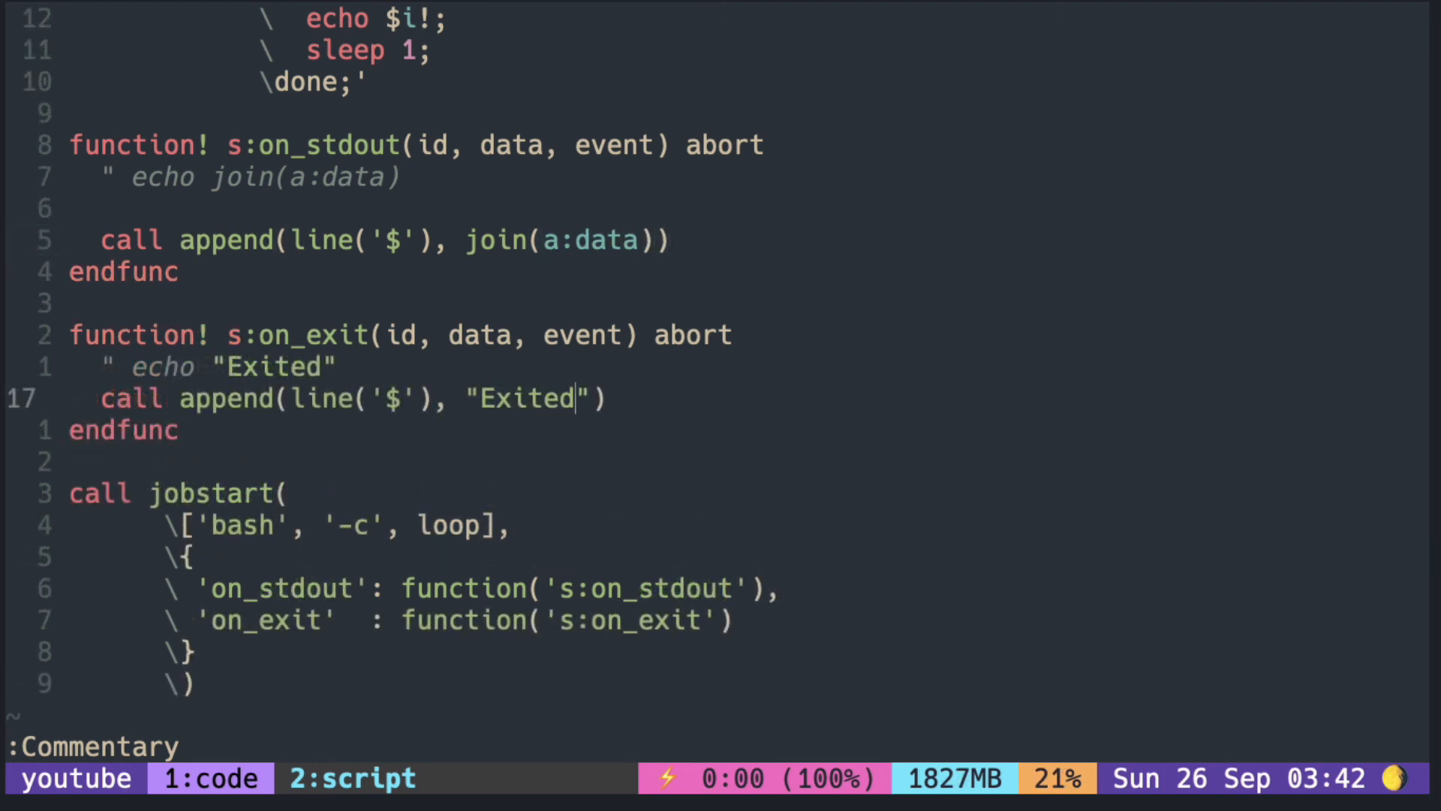
# - Change the appended exit message to "Exited!!!" and save the file with :w
pyautogui.write('!!!')
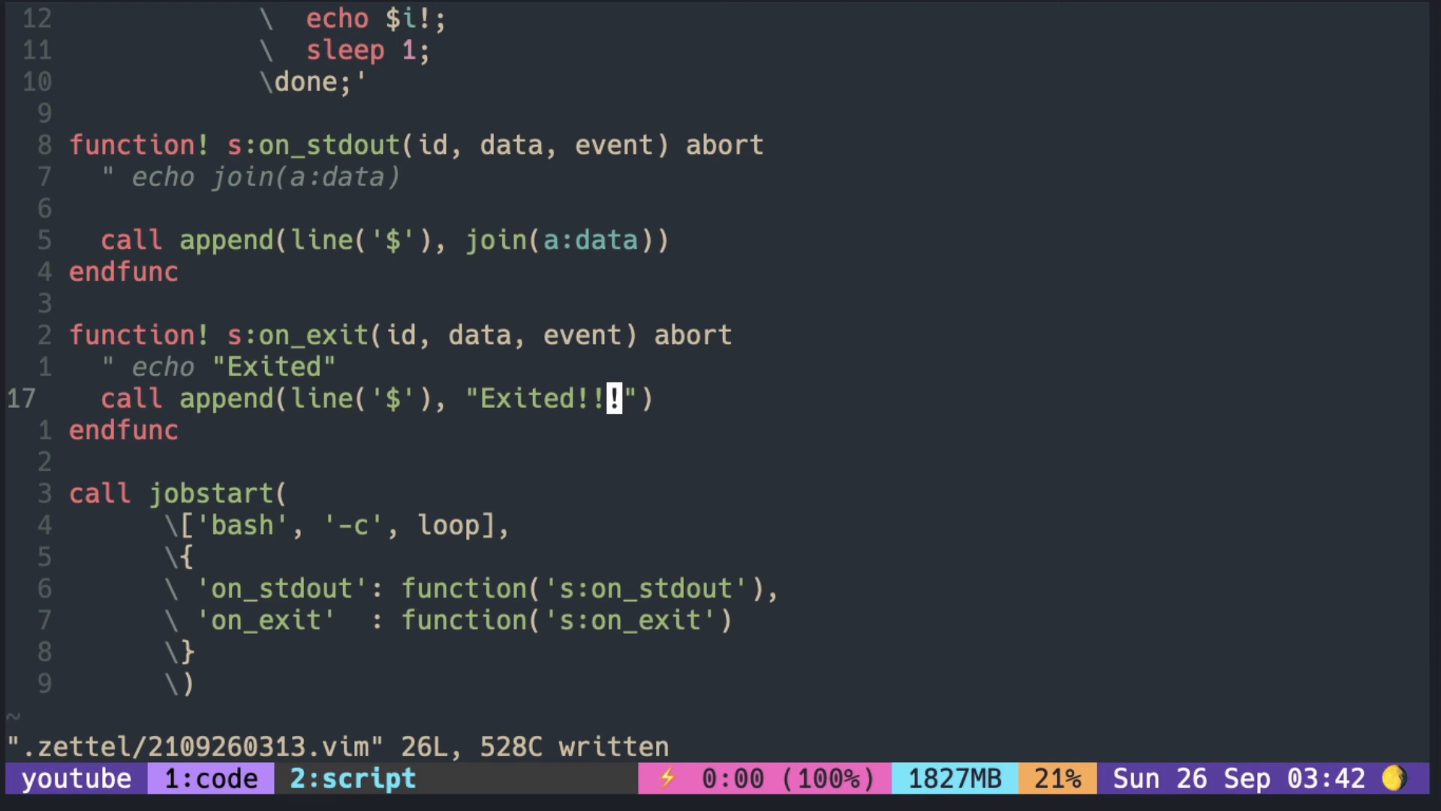
pyautogui.scroll(-3)
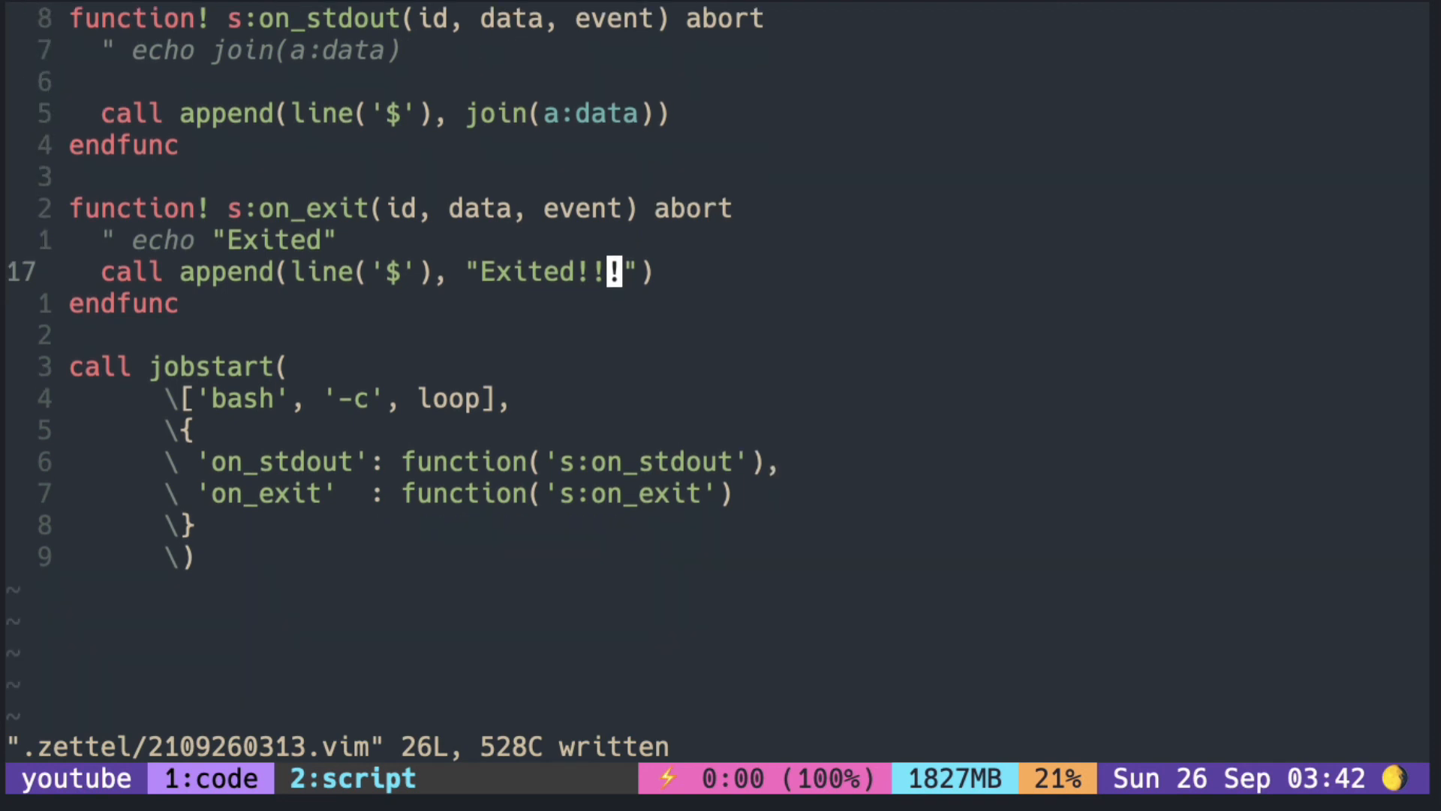